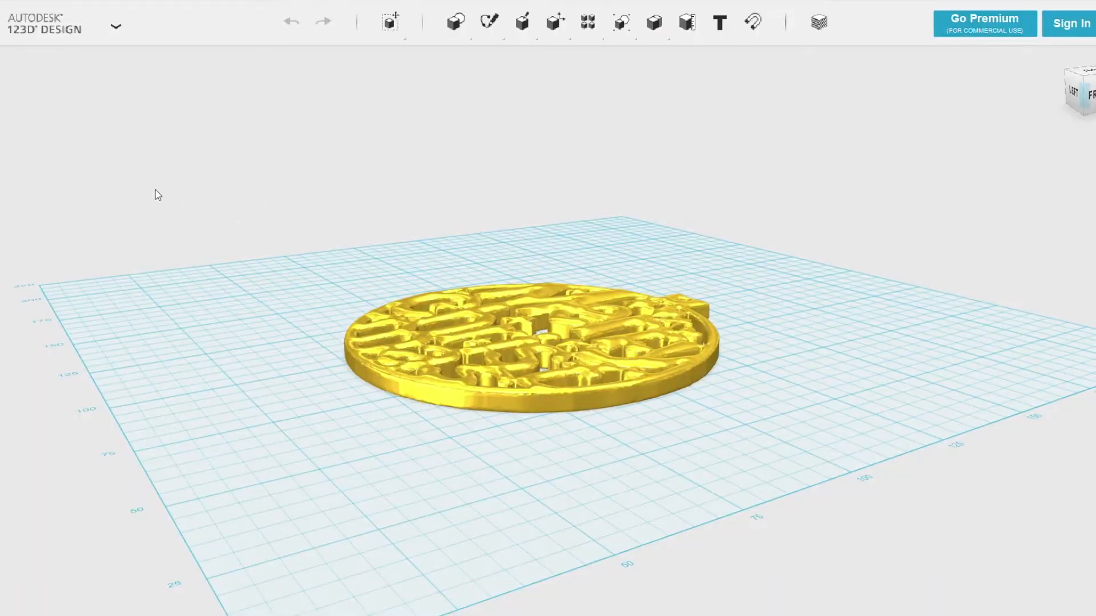
pyautogui.moveTo(714, 130)
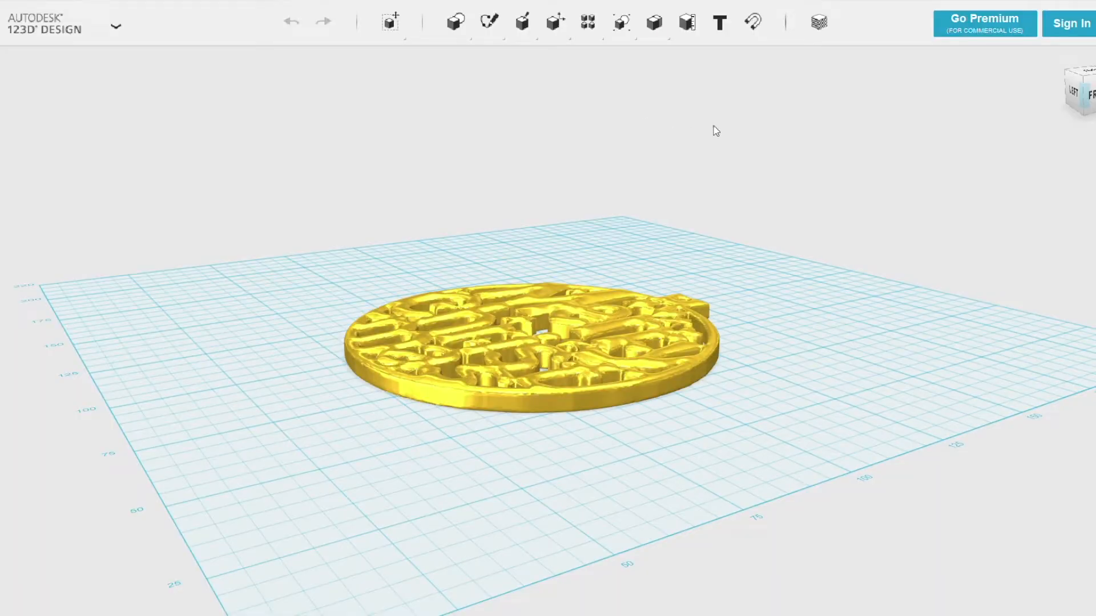
pyautogui.moveTo(363, 430)
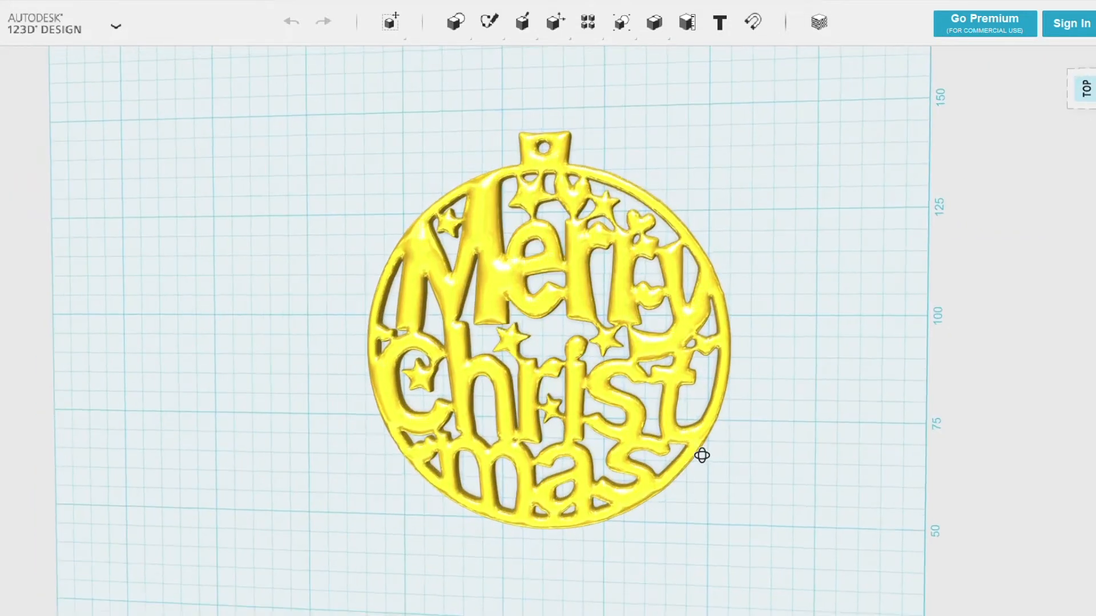
# Orbit the ornament to inspect its thickness and lettering from several angles
pyautogui.moveTo(701, 455); pyautogui.dragTo(705, 429)
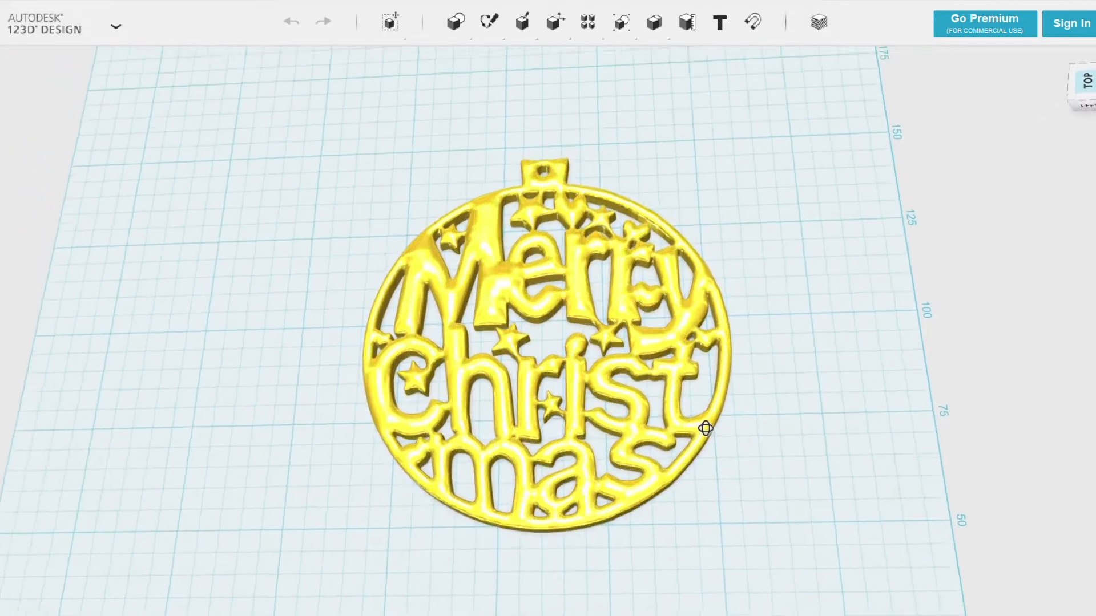
pyautogui.moveTo(704, 429); pyautogui.dragTo(712, 391)
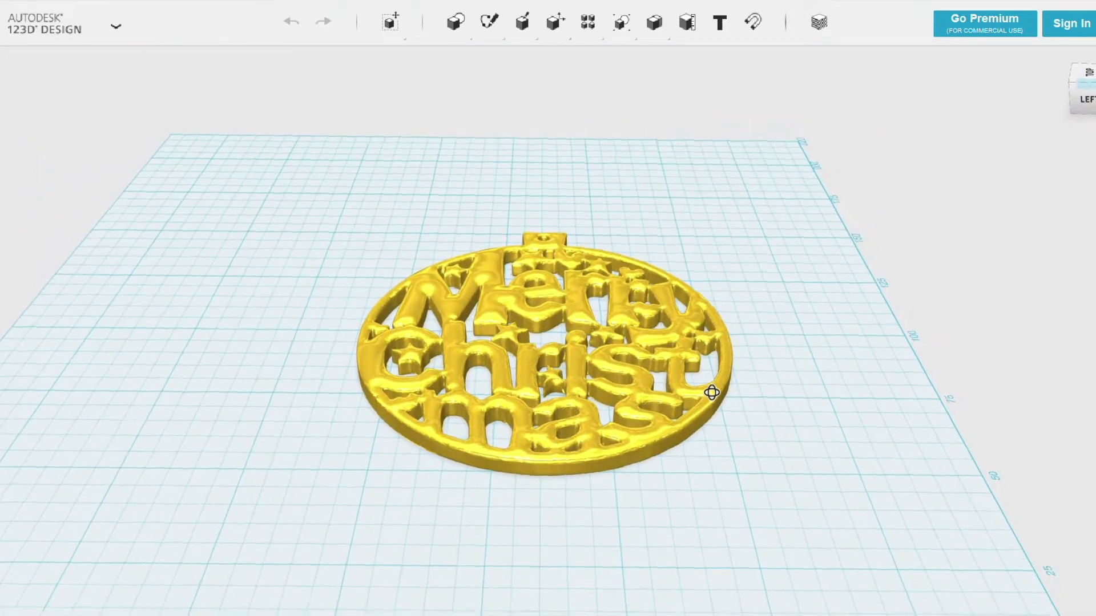
pyautogui.moveTo(712, 392); pyautogui.dragTo(725, 432)
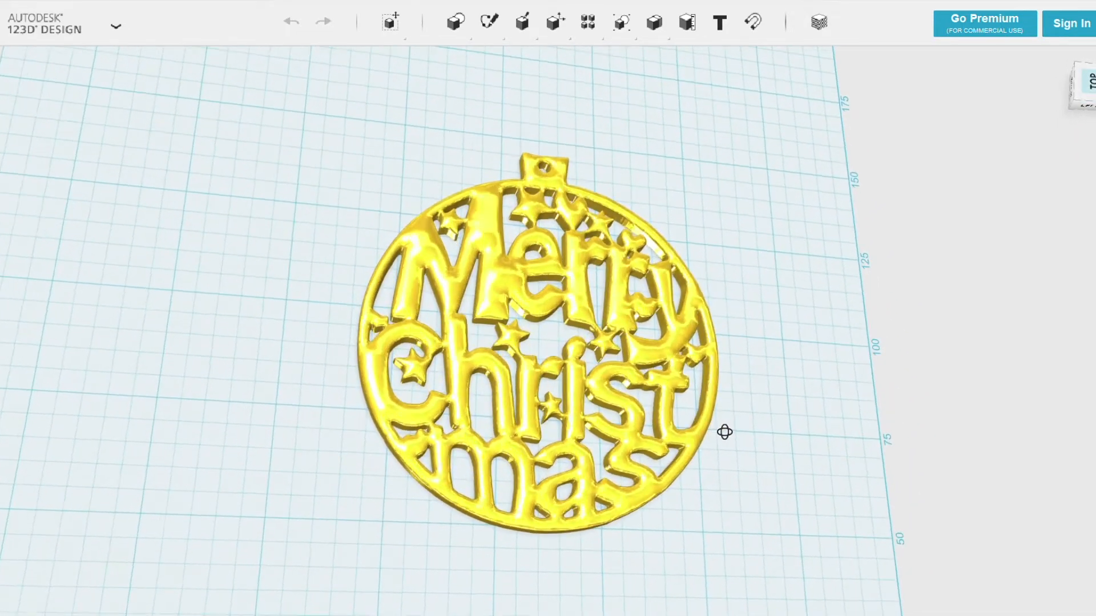
pyautogui.moveTo(727, 431); pyautogui.dragTo(751, 460)
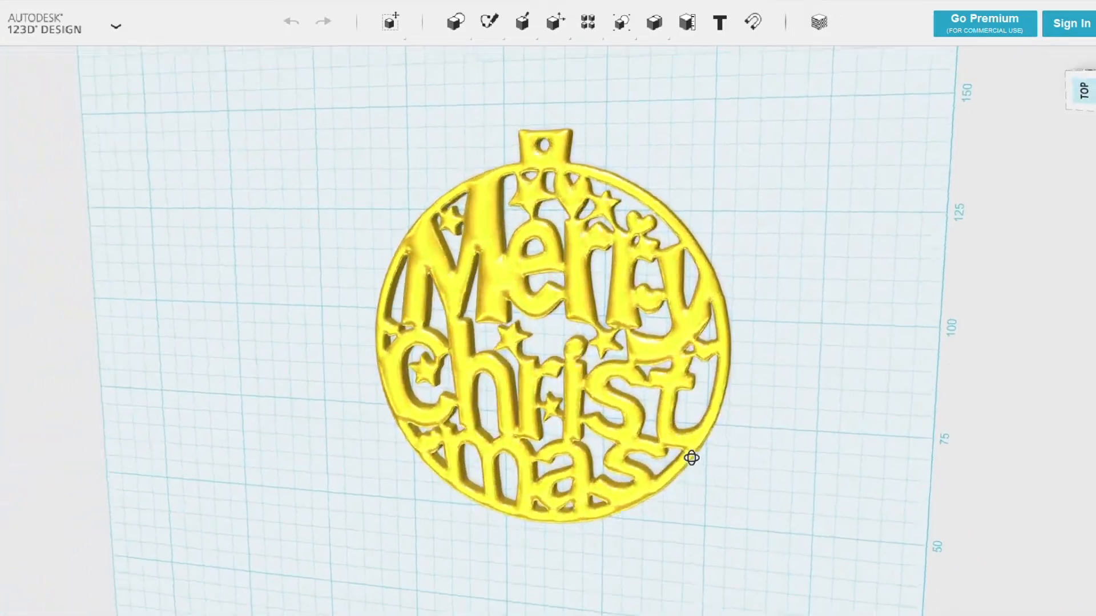
pyautogui.moveTo(691, 457); pyautogui.dragTo(705, 389)
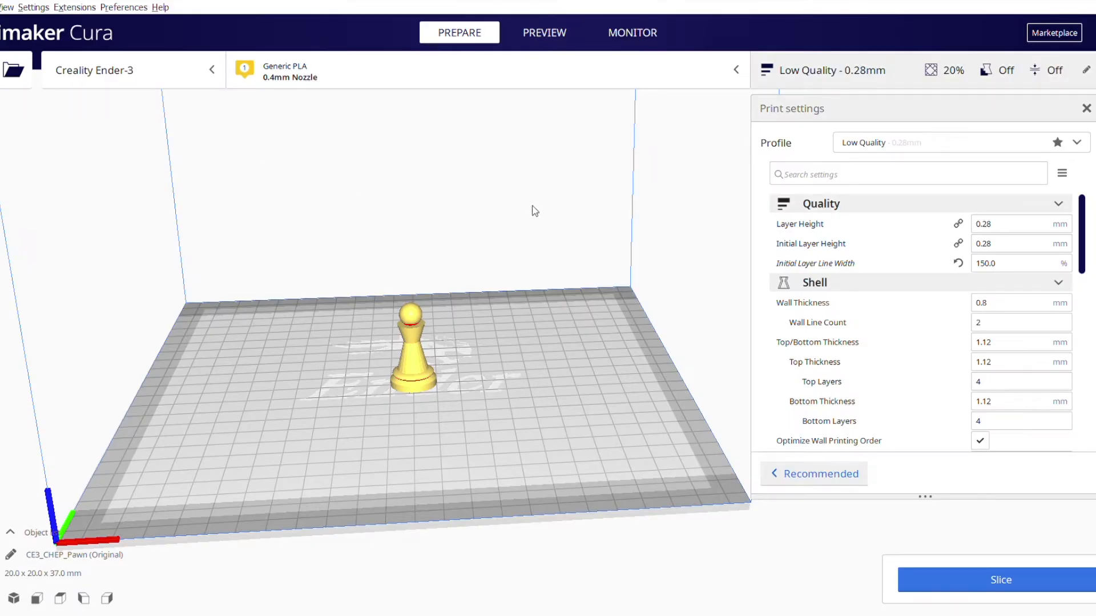
pyautogui.moveTo(75, 159)
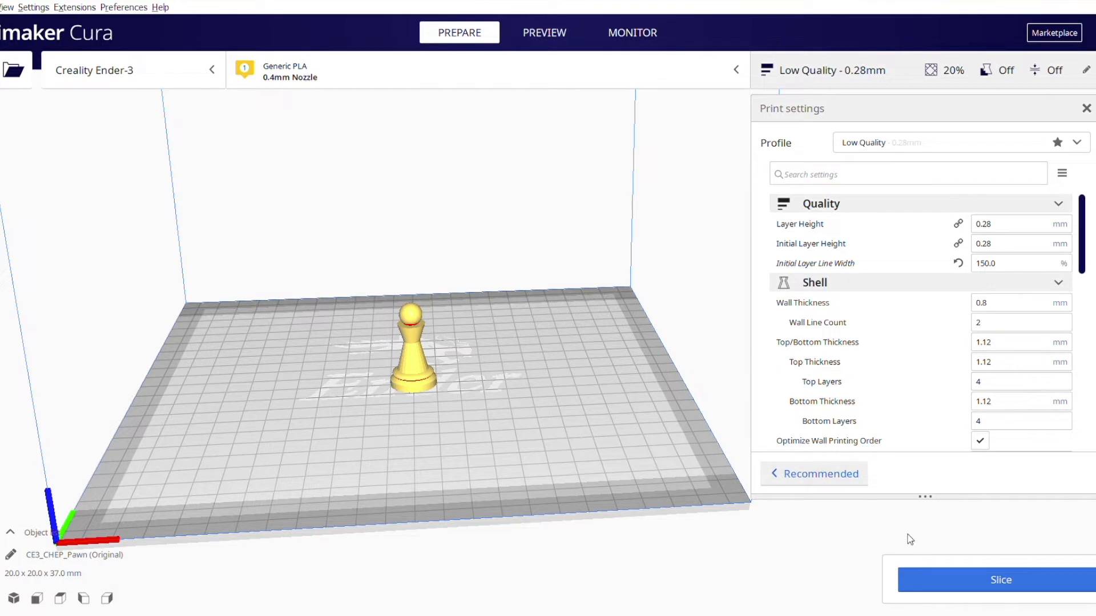
# Slice the pawn and show its layer preview with the 22-minute, 3 g estimate
pyautogui.click(999, 580)
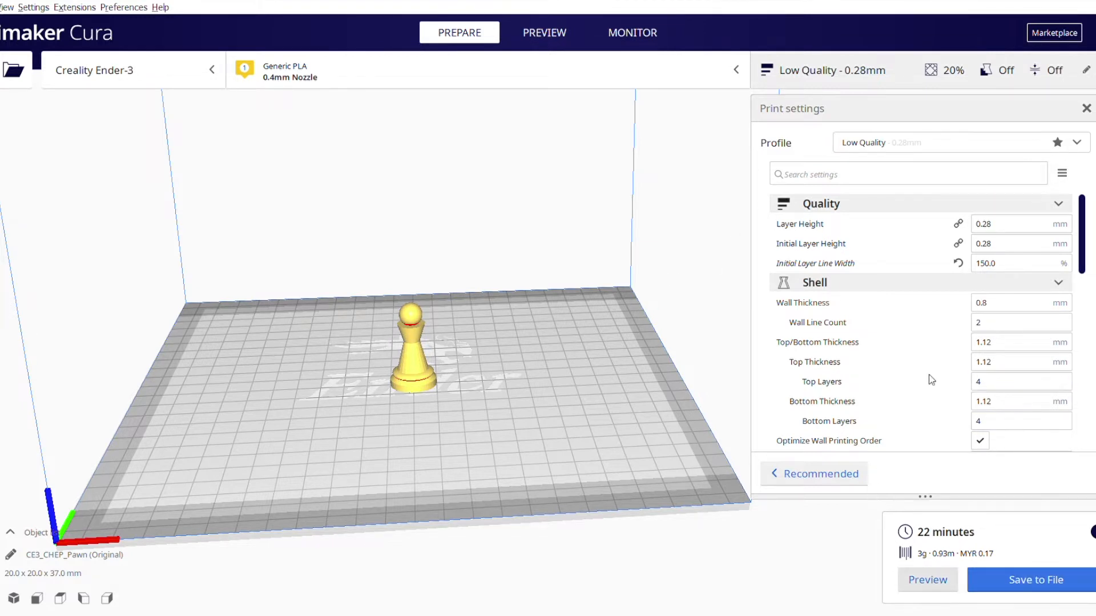
pyautogui.click(545, 32)
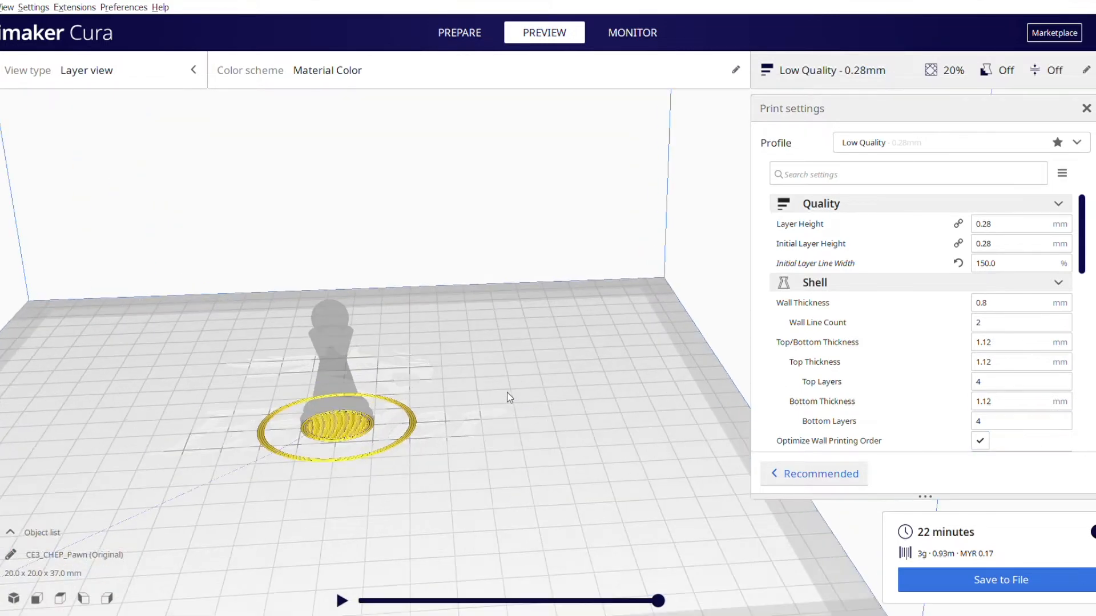
pyautogui.moveTo(511, 397); pyautogui.dragTo(619, 370)
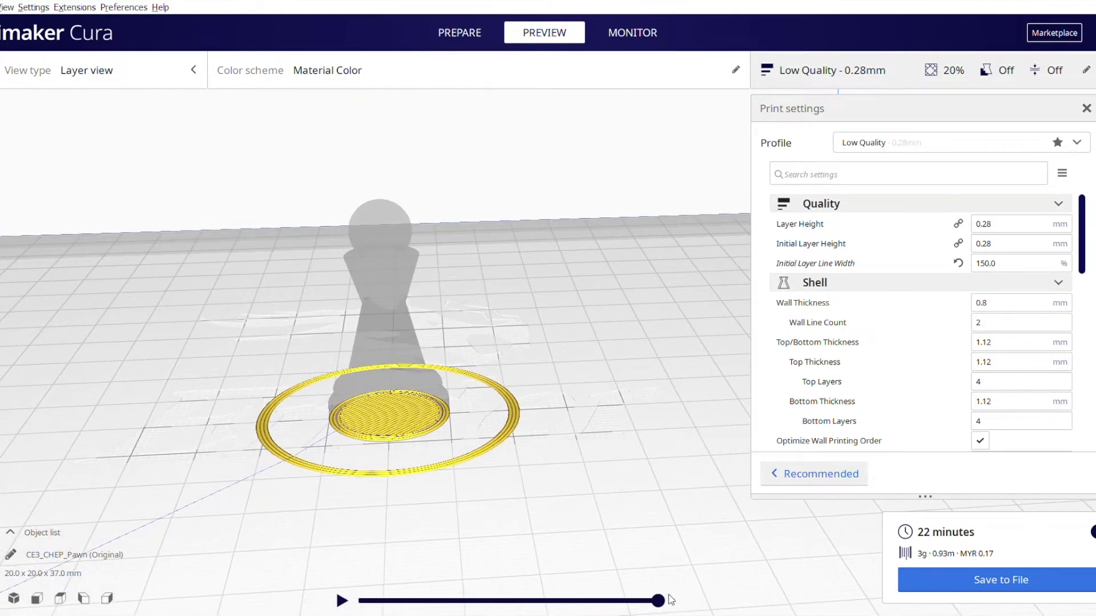
pyautogui.moveTo(657, 600); pyautogui.dragTo(572, 600)
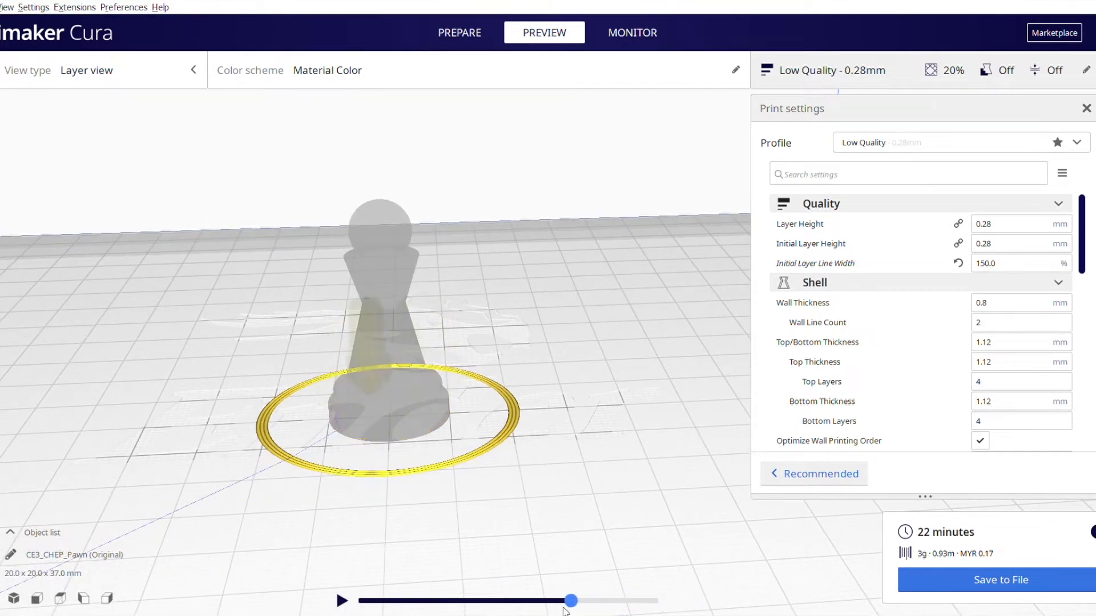
pyautogui.moveTo(571, 599); pyautogui.dragTo(418, 599)
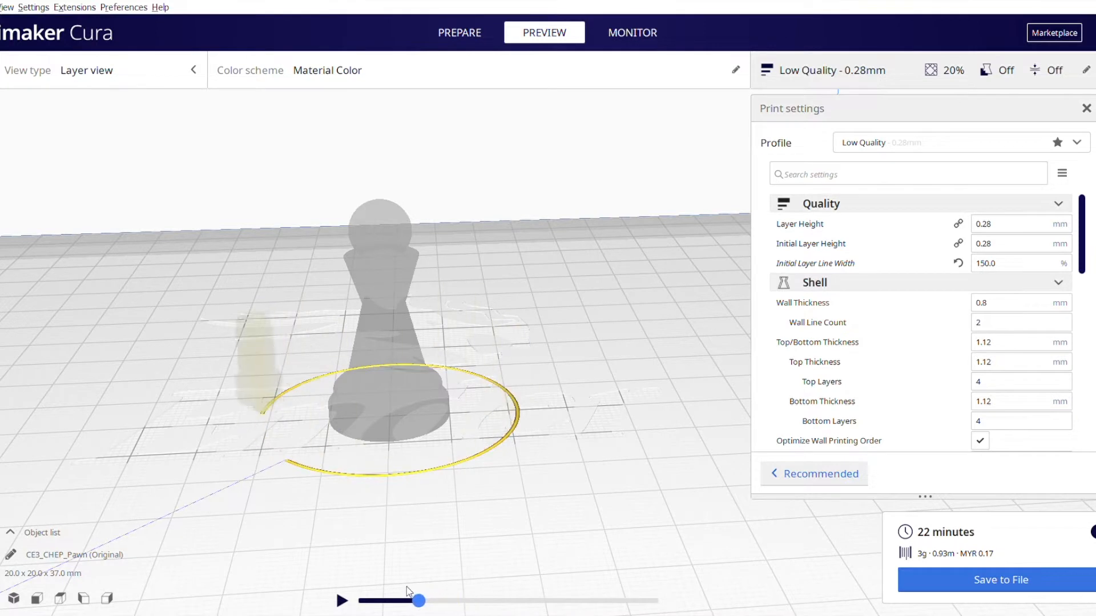
pyautogui.moveTo(418, 600); pyautogui.dragTo(568, 600)
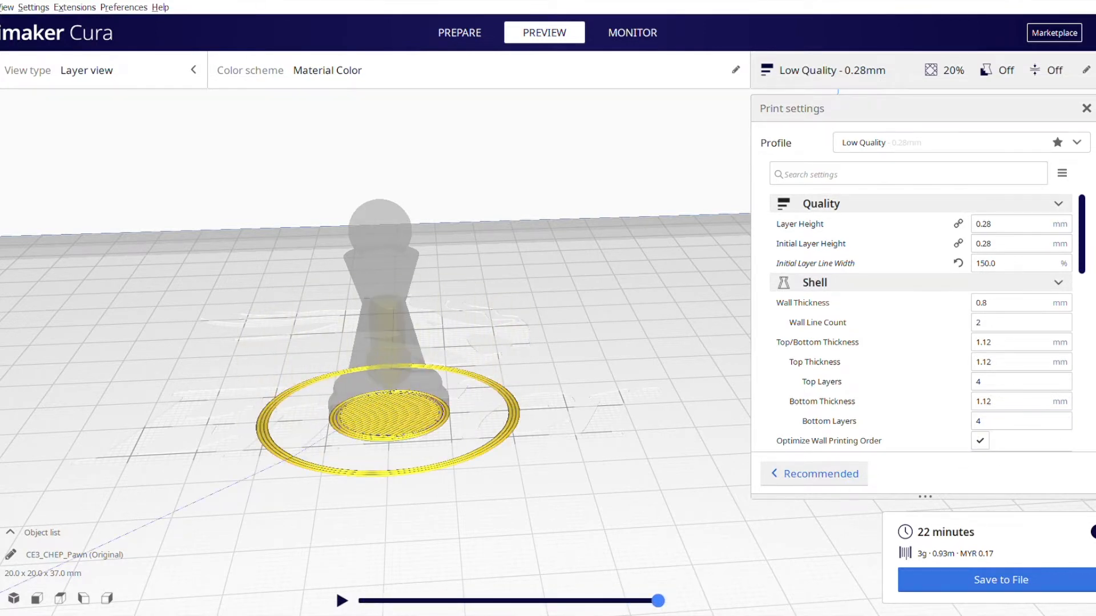
pyautogui.moveTo(658, 600); pyautogui.dragTo(662, 600)
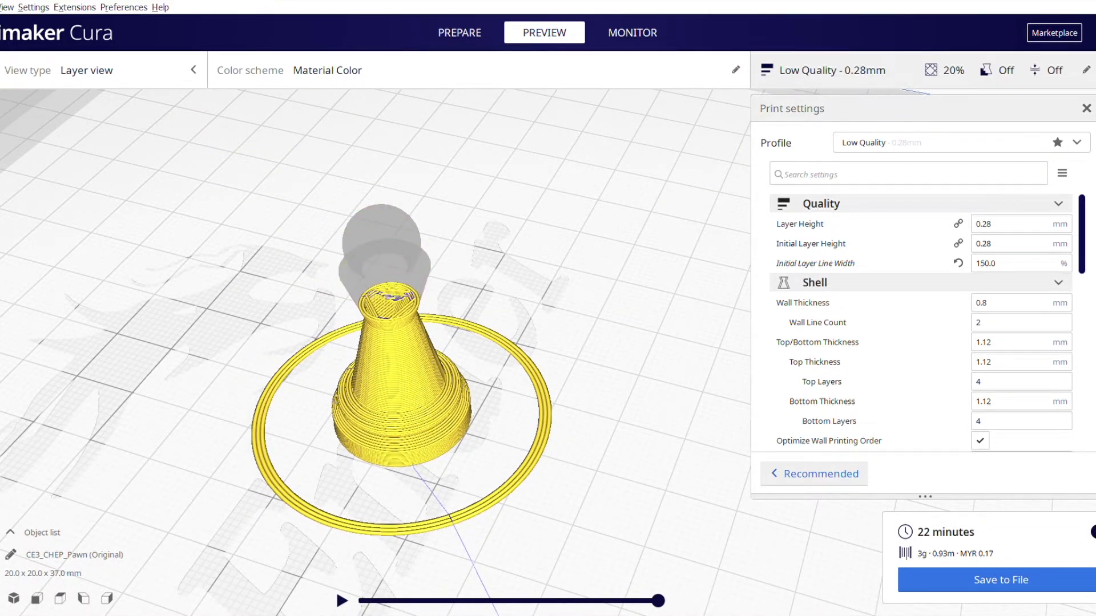
# Set Infill Density to 50% and re-slice the pawn
pyautogui.scroll(-3)
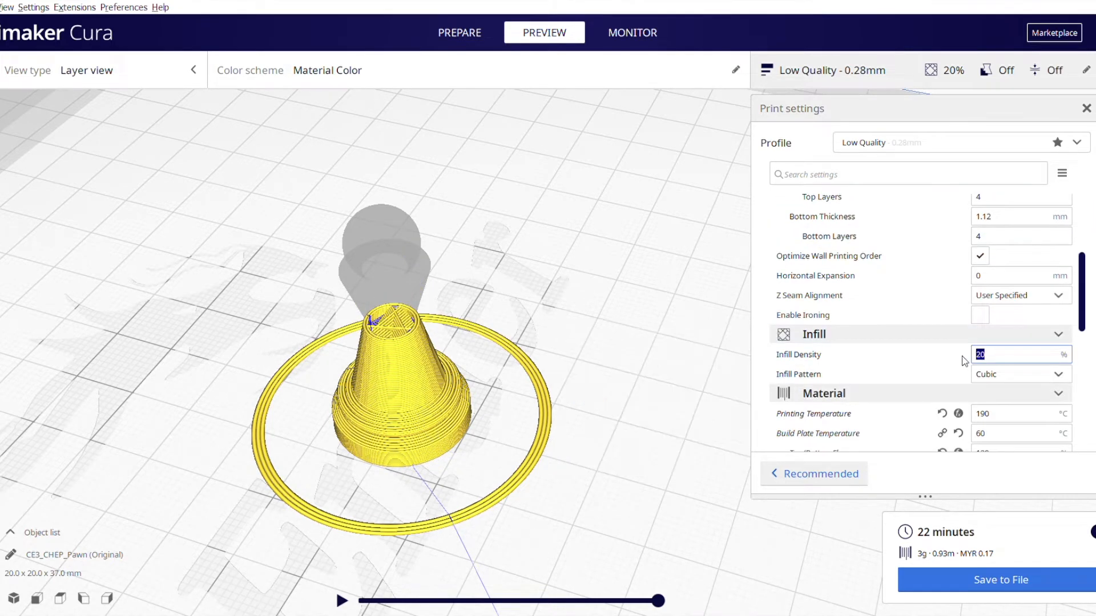
pyautogui.write('50')
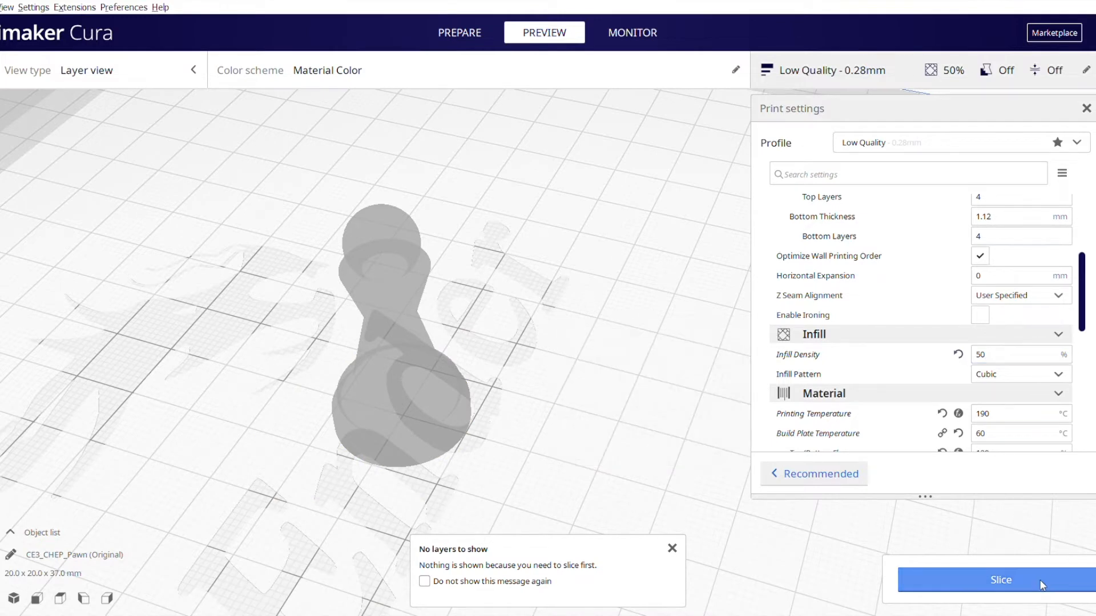
pyautogui.click(1000, 580)
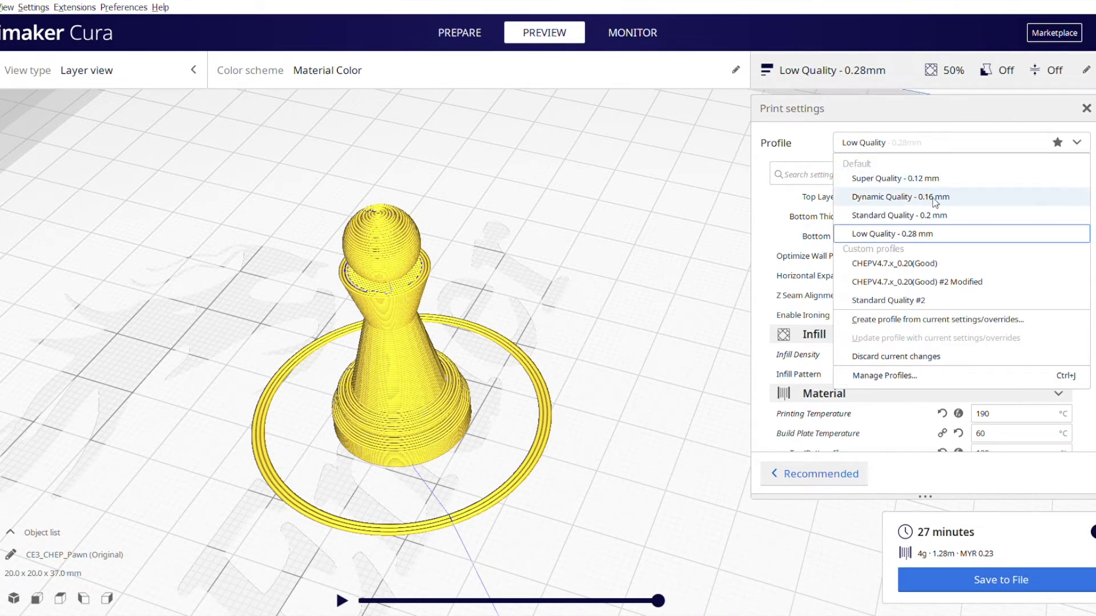
# Switch to the Standard Quality - 0.2mm profile and re-slice for finer layers
pyautogui.click(898, 214)
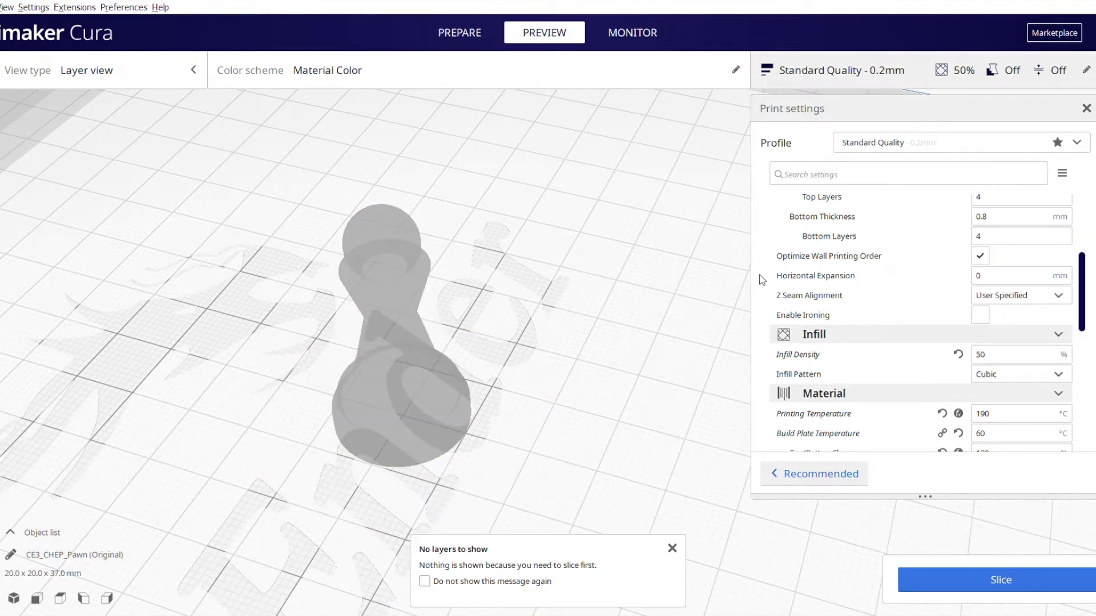
pyautogui.moveTo(826, 524)
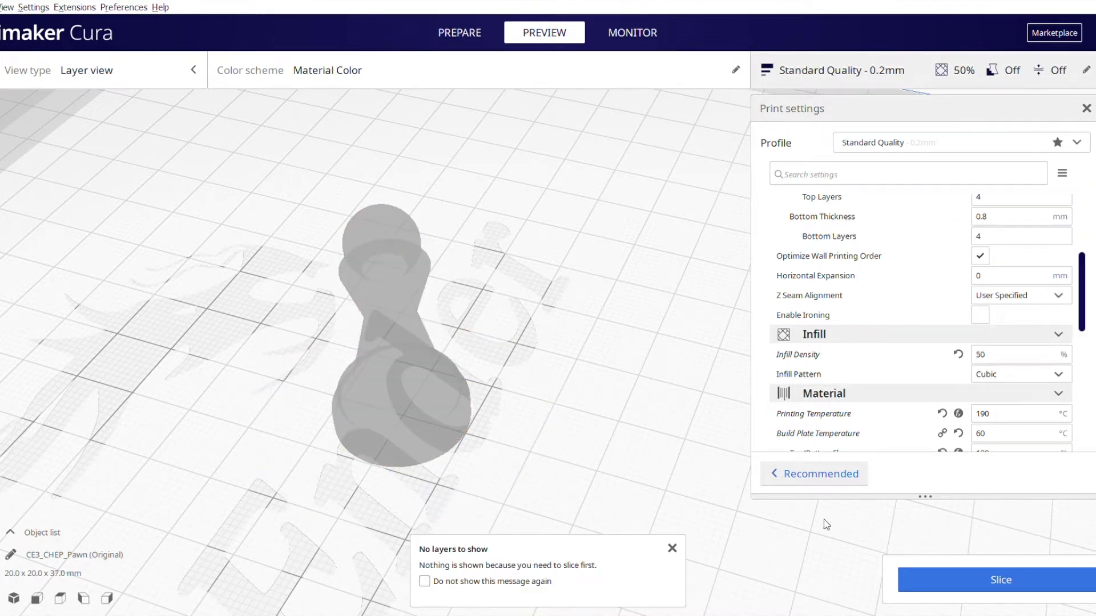
pyautogui.click(1000, 580)
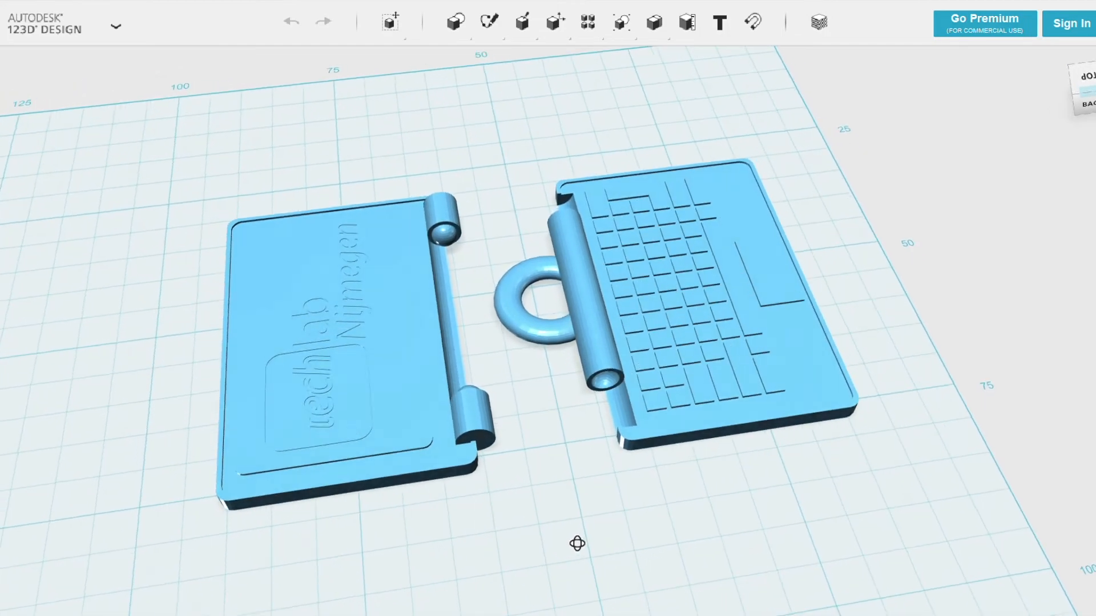
pyautogui.moveTo(577, 543); pyautogui.dragTo(603, 530)
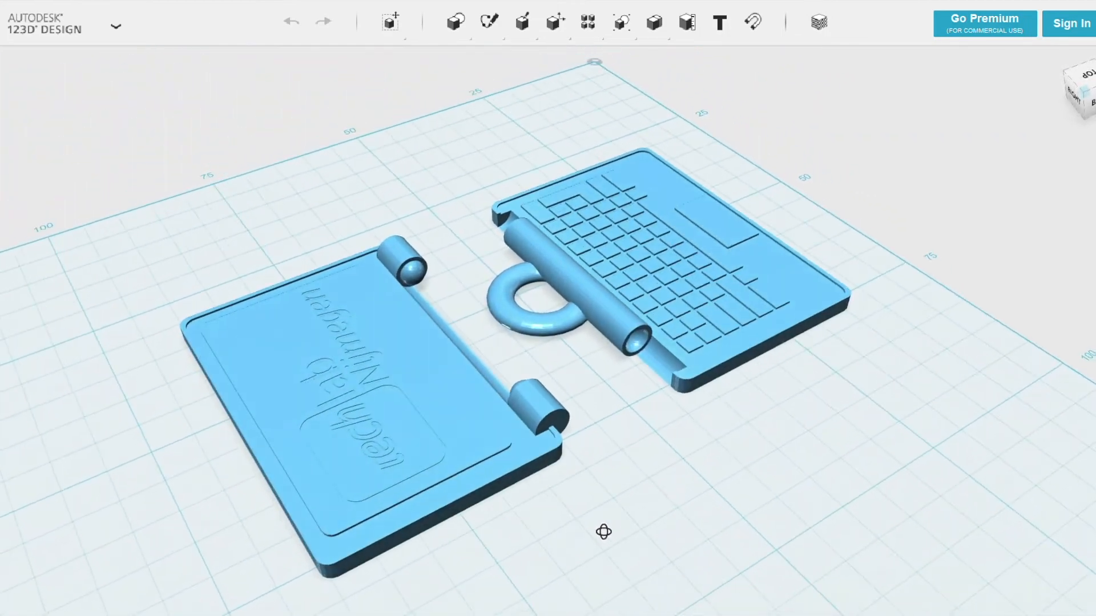